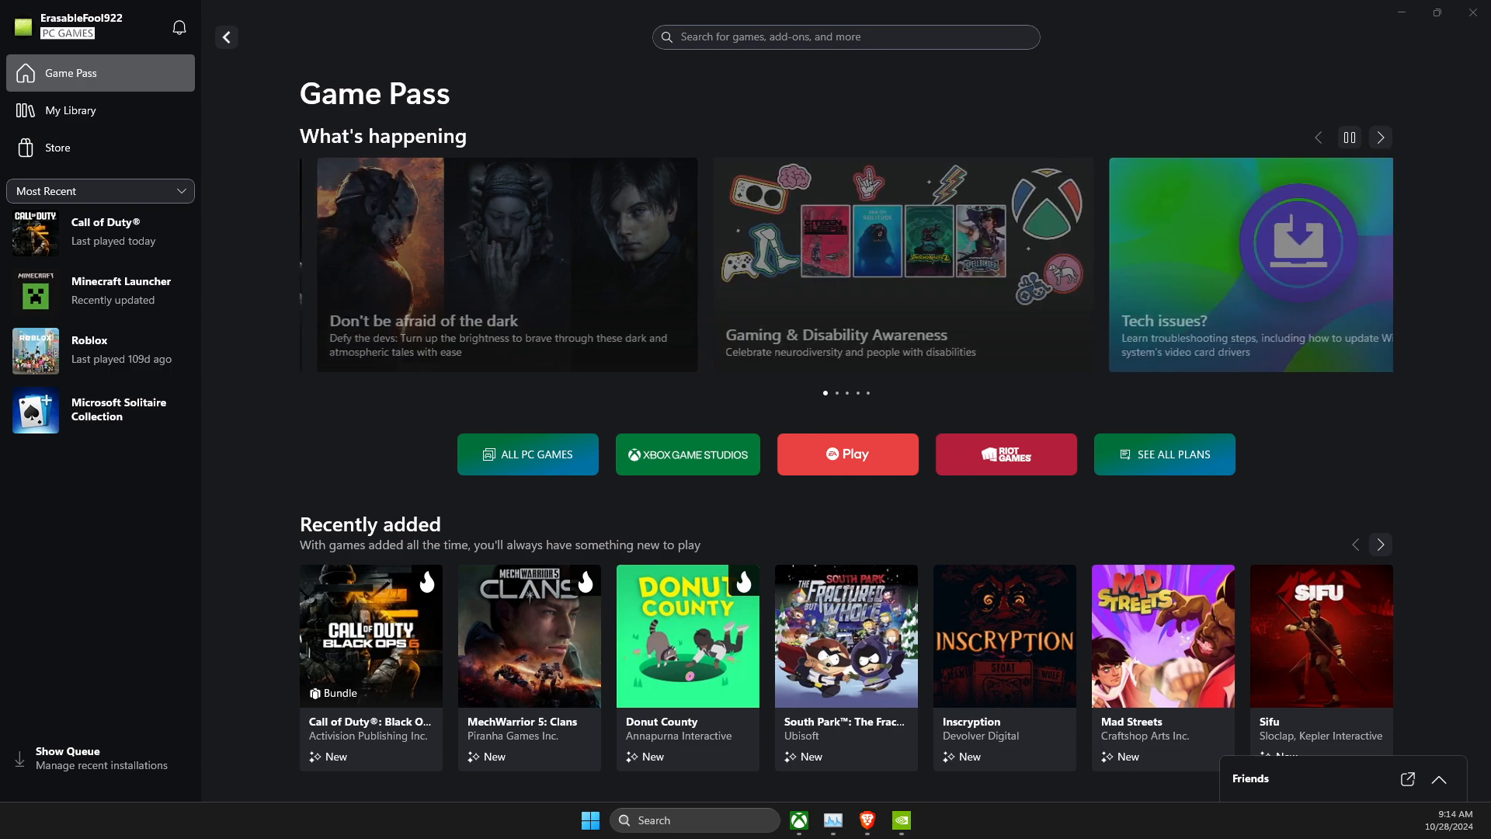
- Search Windows for 'installed apps' to surface the Installed apps setting
{"action": "left_click", "coordinate": [1377, 137]}
{"action": "type", "text": "installed"}
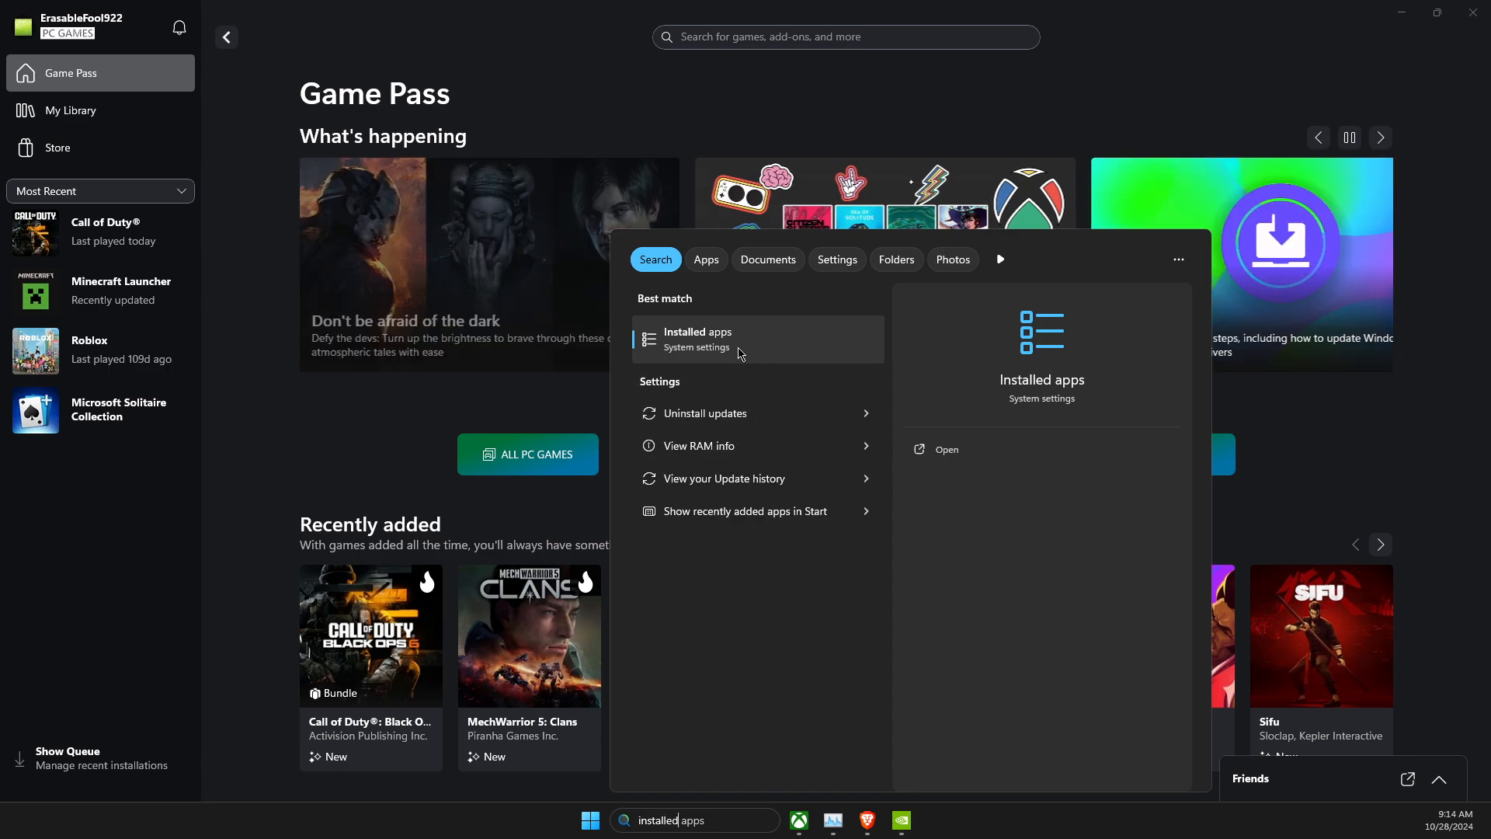
- Open Installed apps and filter the list by 'xbox' to show Xbox, Xbox Console Companion, Xbox Live
{"action": "left_click", "coordinate": [698, 338]}
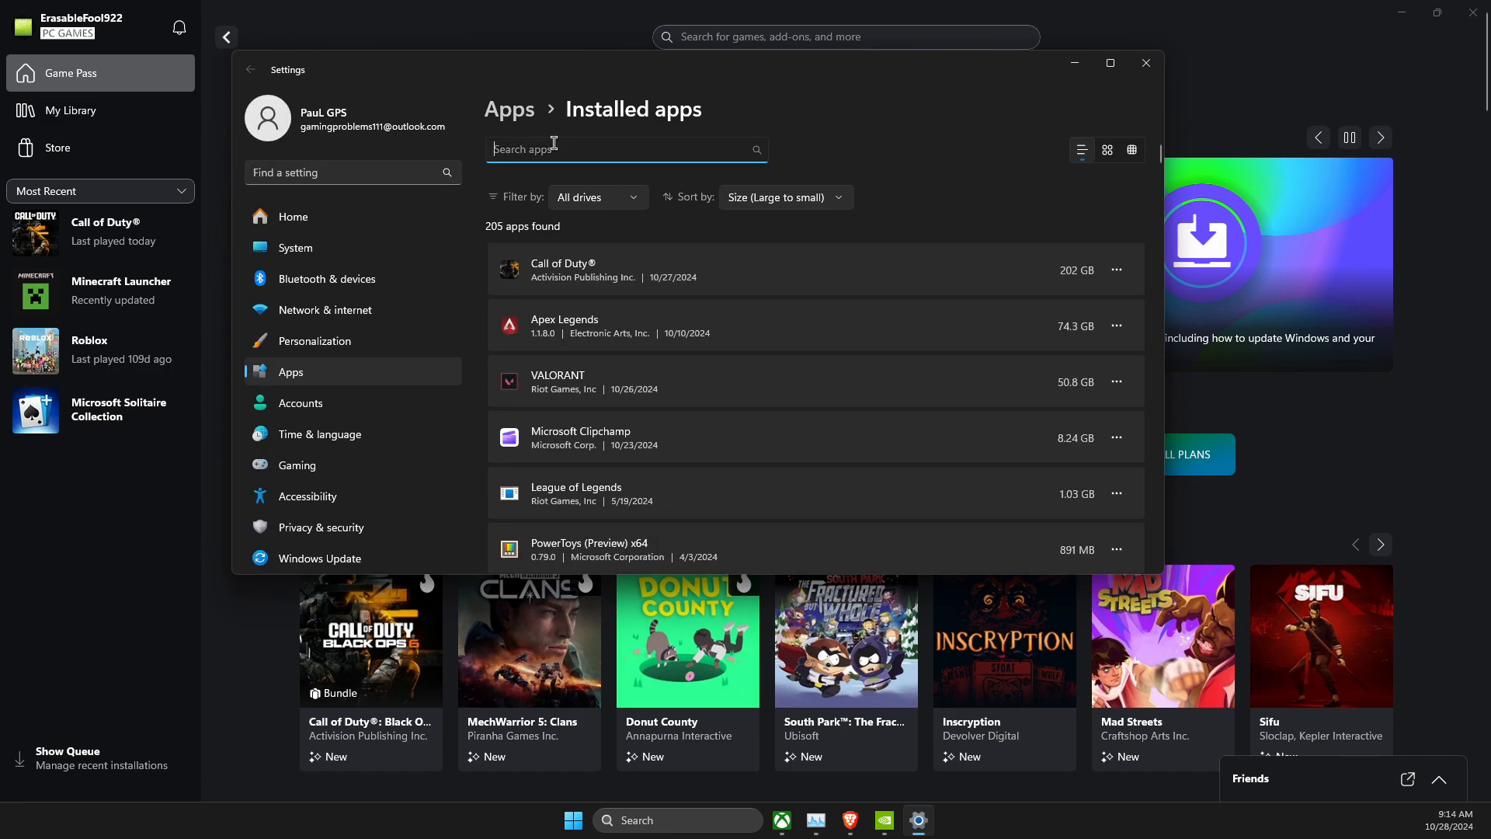
{"action": "type", "text": "x"}
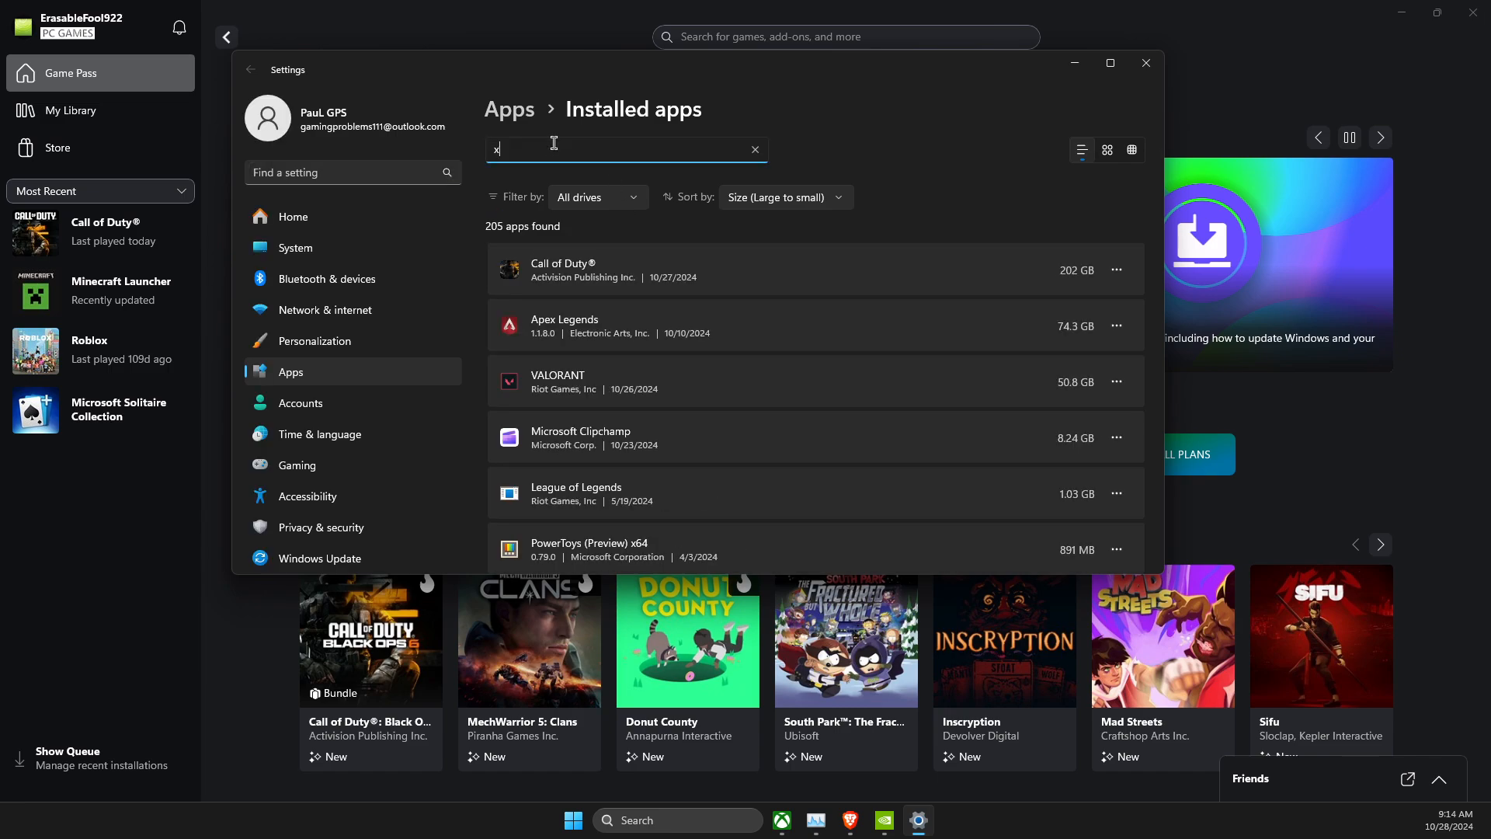
{"action": "type", "text": "box"}
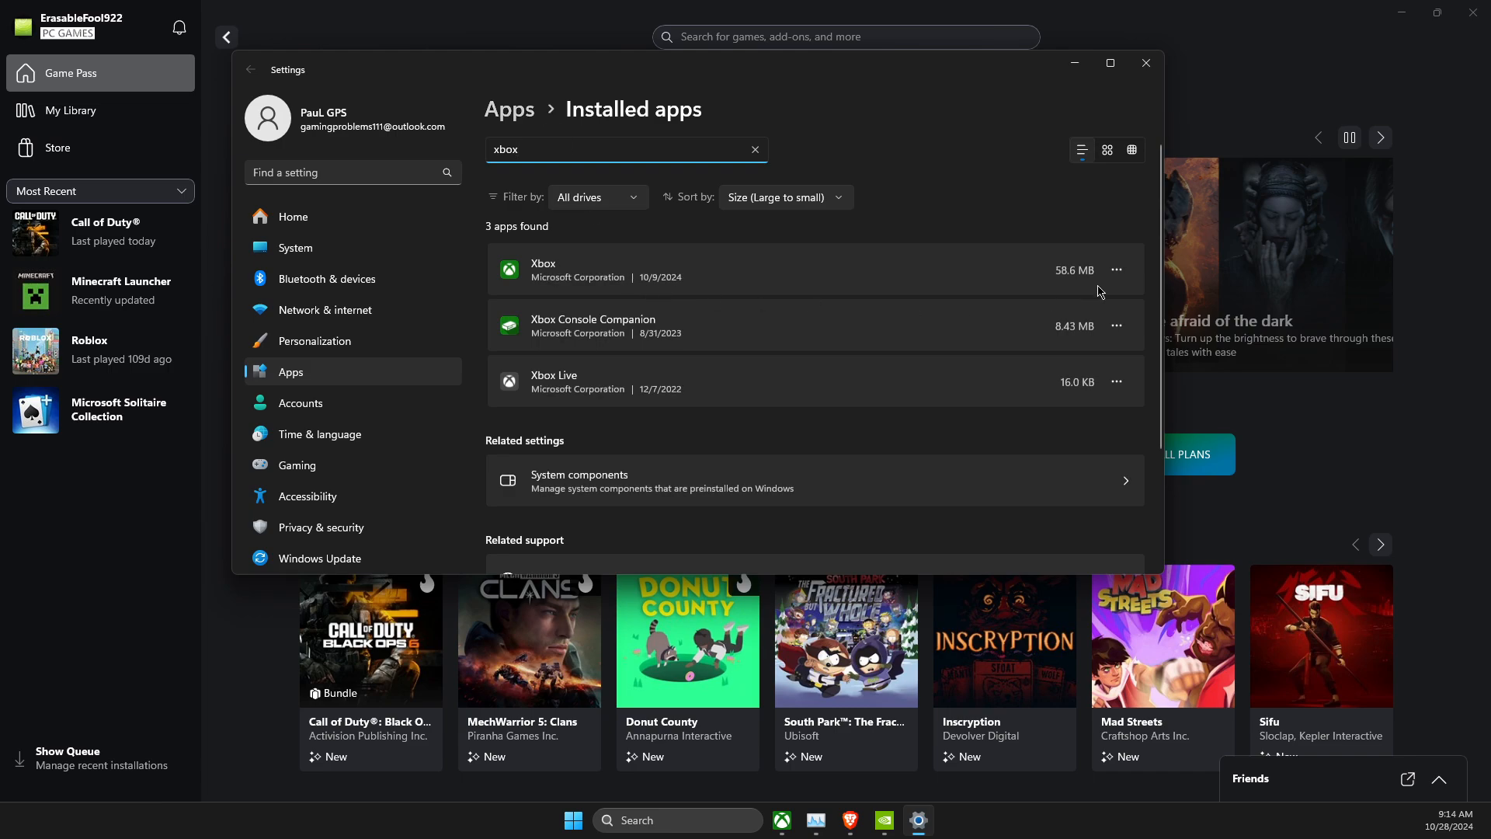
- Open the Xbox app's Advanced options and run Repair under Reset
{"action": "left_click", "coordinate": [1116, 271]}
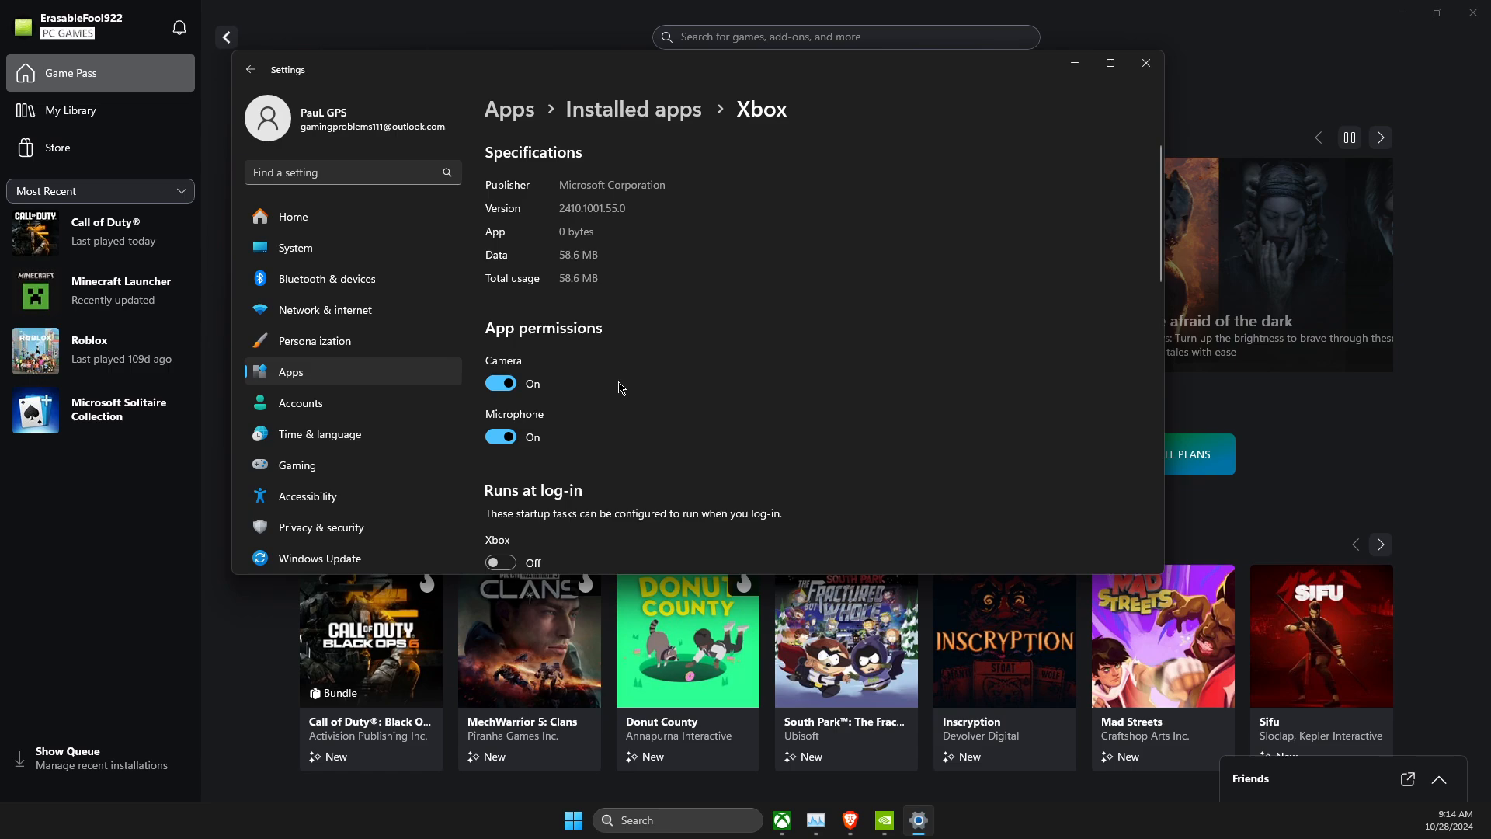
{"action": "scroll", "scroll_direction": "down", "scroll_amount": 3}
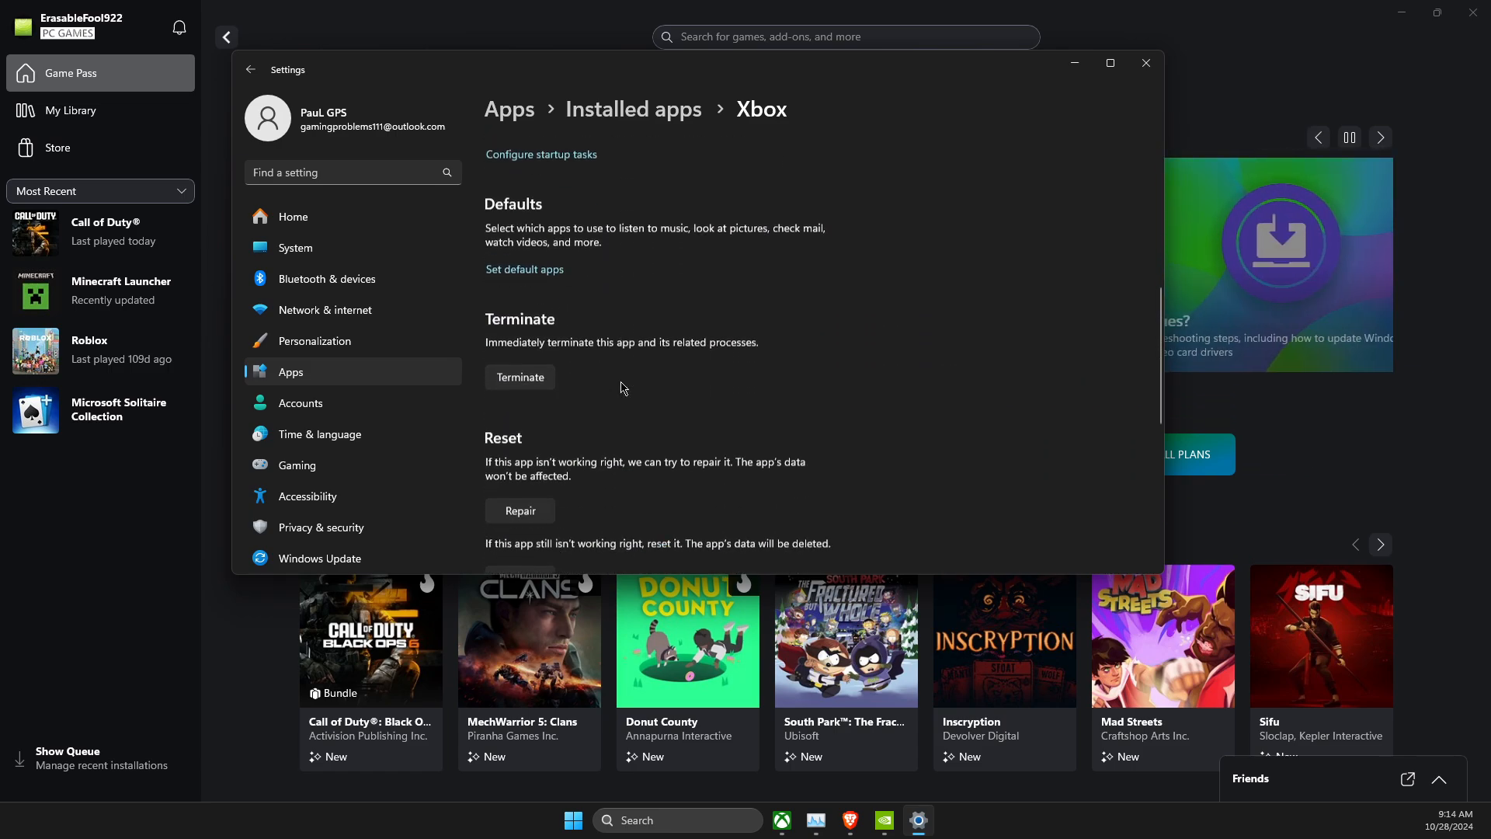
{"action": "scroll", "scroll_direction": "down", "scroll_amount": 3}
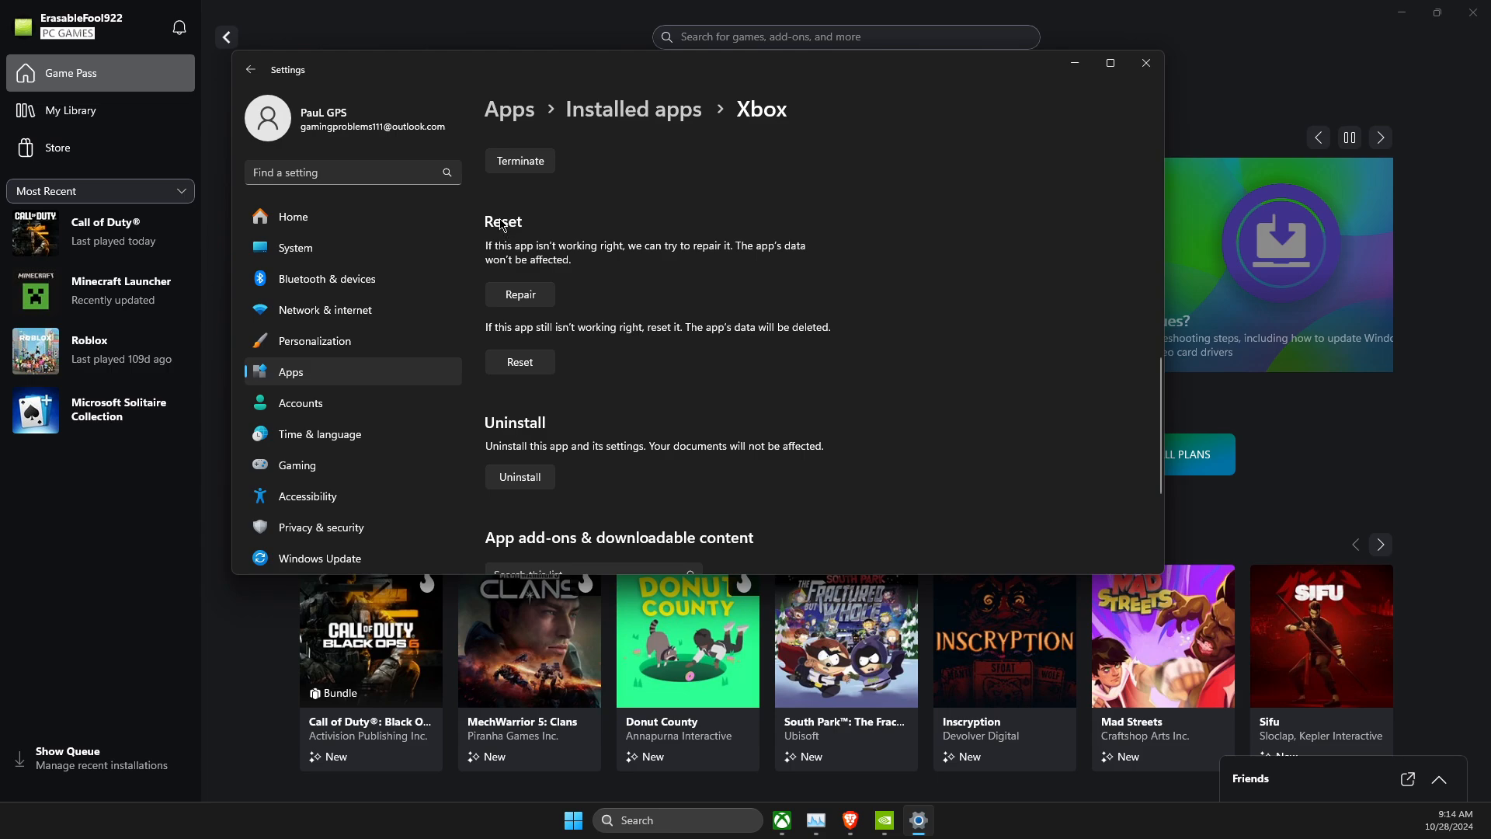
{"action": "left_click", "coordinate": [520, 294]}
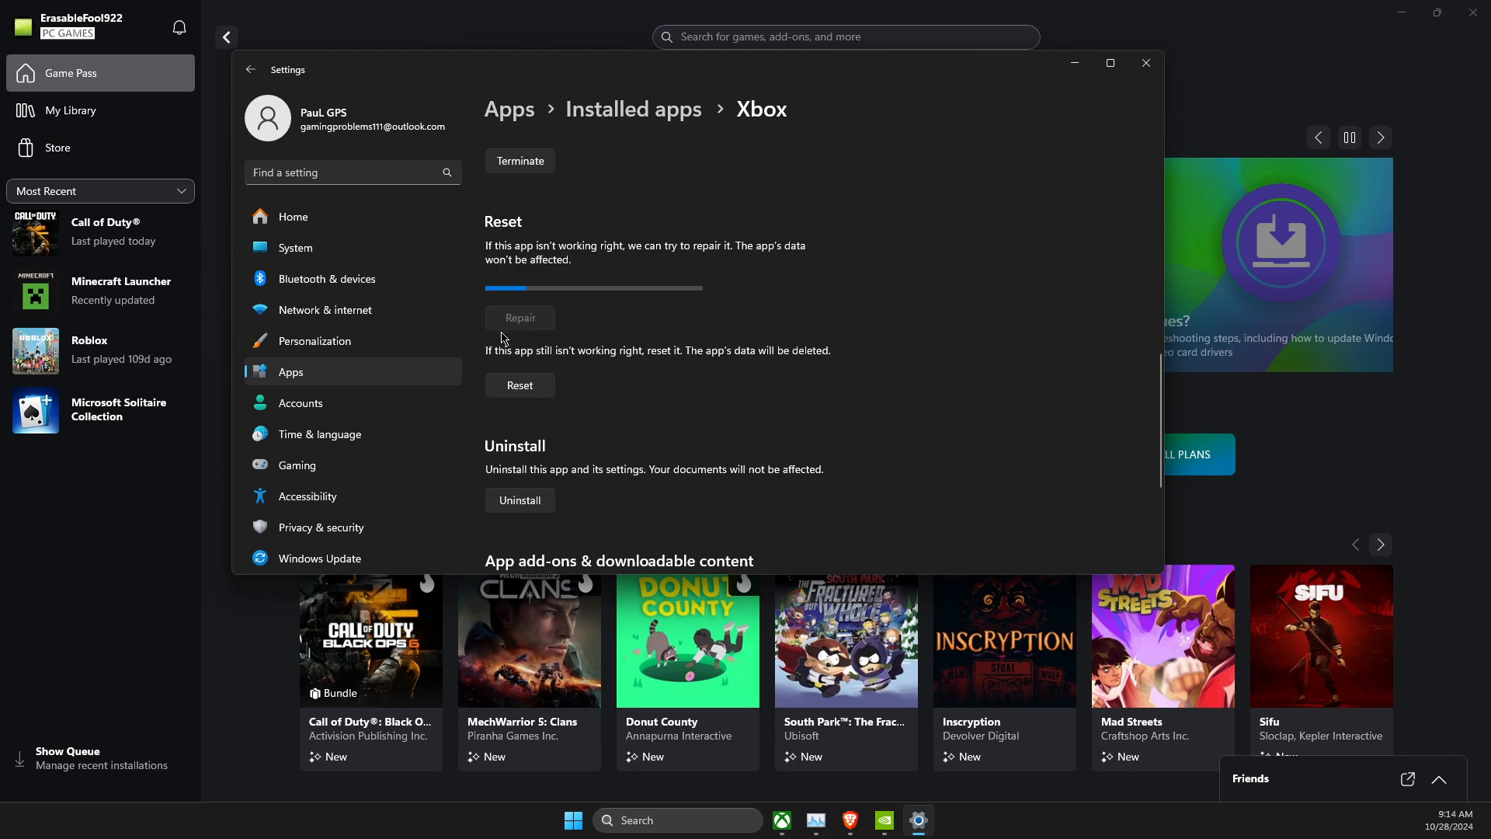
{"action": "left_click", "coordinate": [520, 316]}
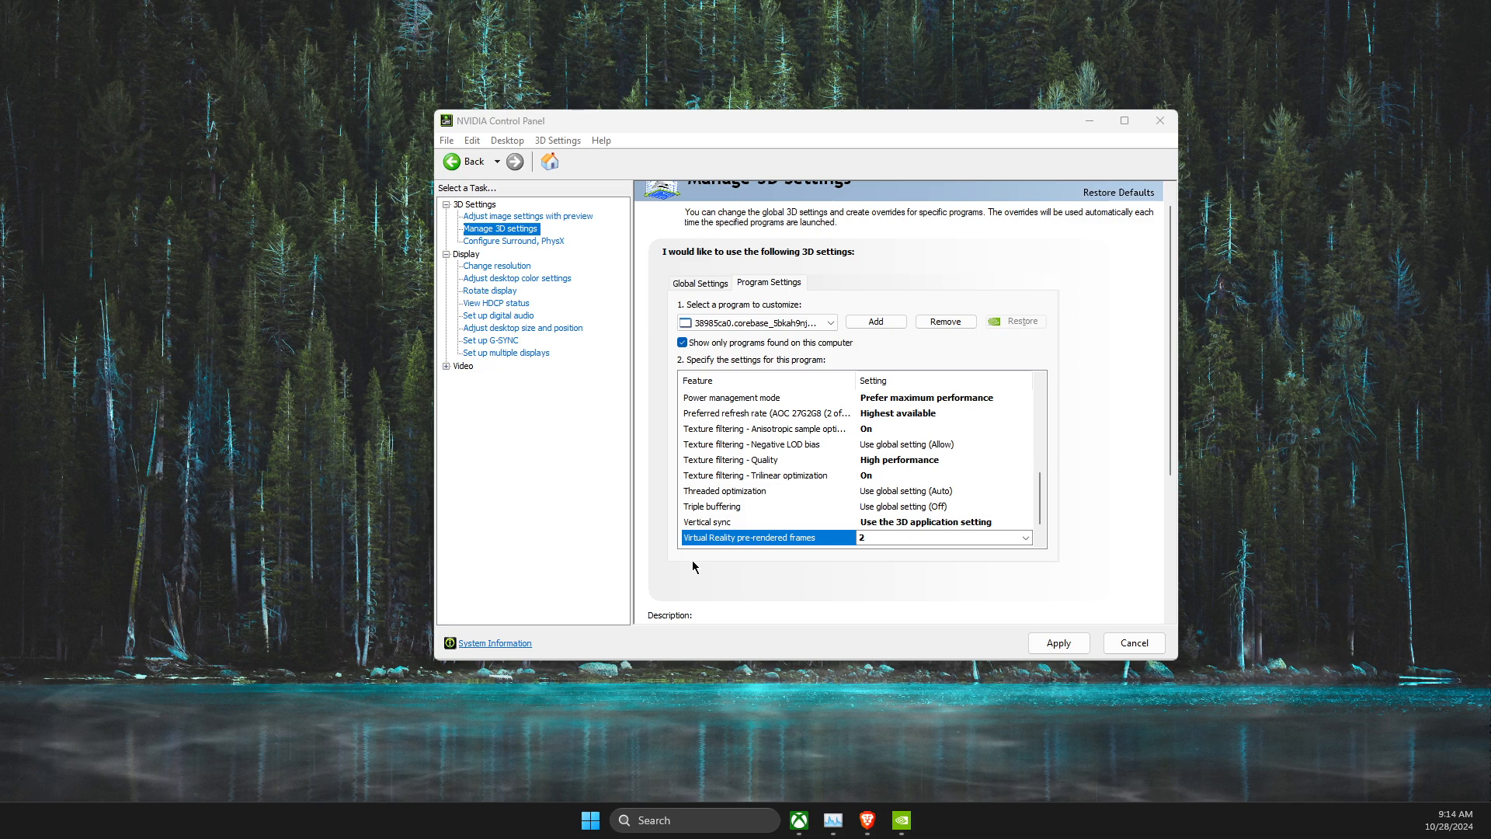
- Search 'settings' then 'stor' to find the Storage settings page
{"action": "type", "text": "settings"}
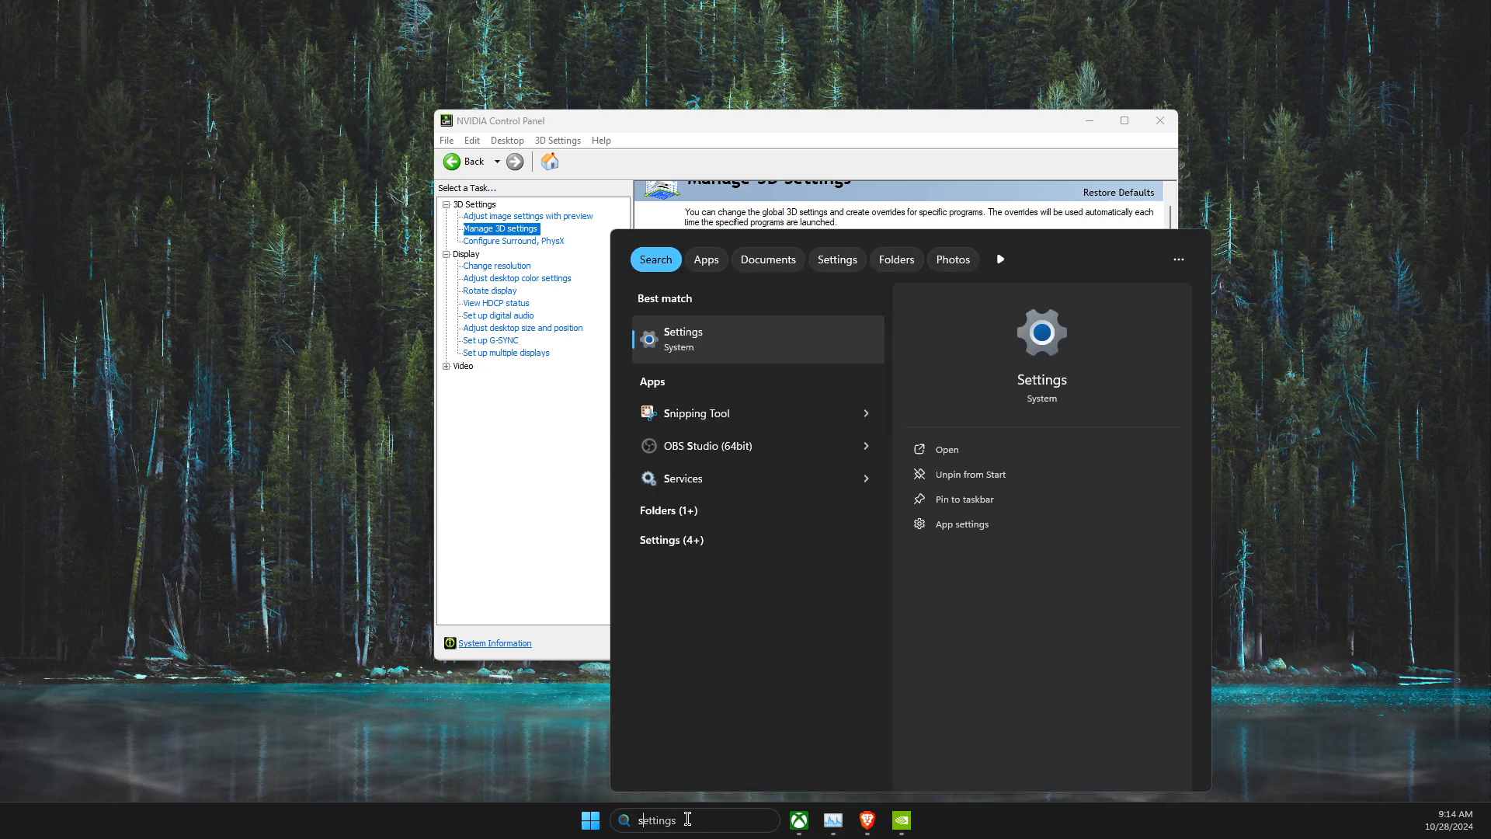
{"action": "type", "text": "stor"}
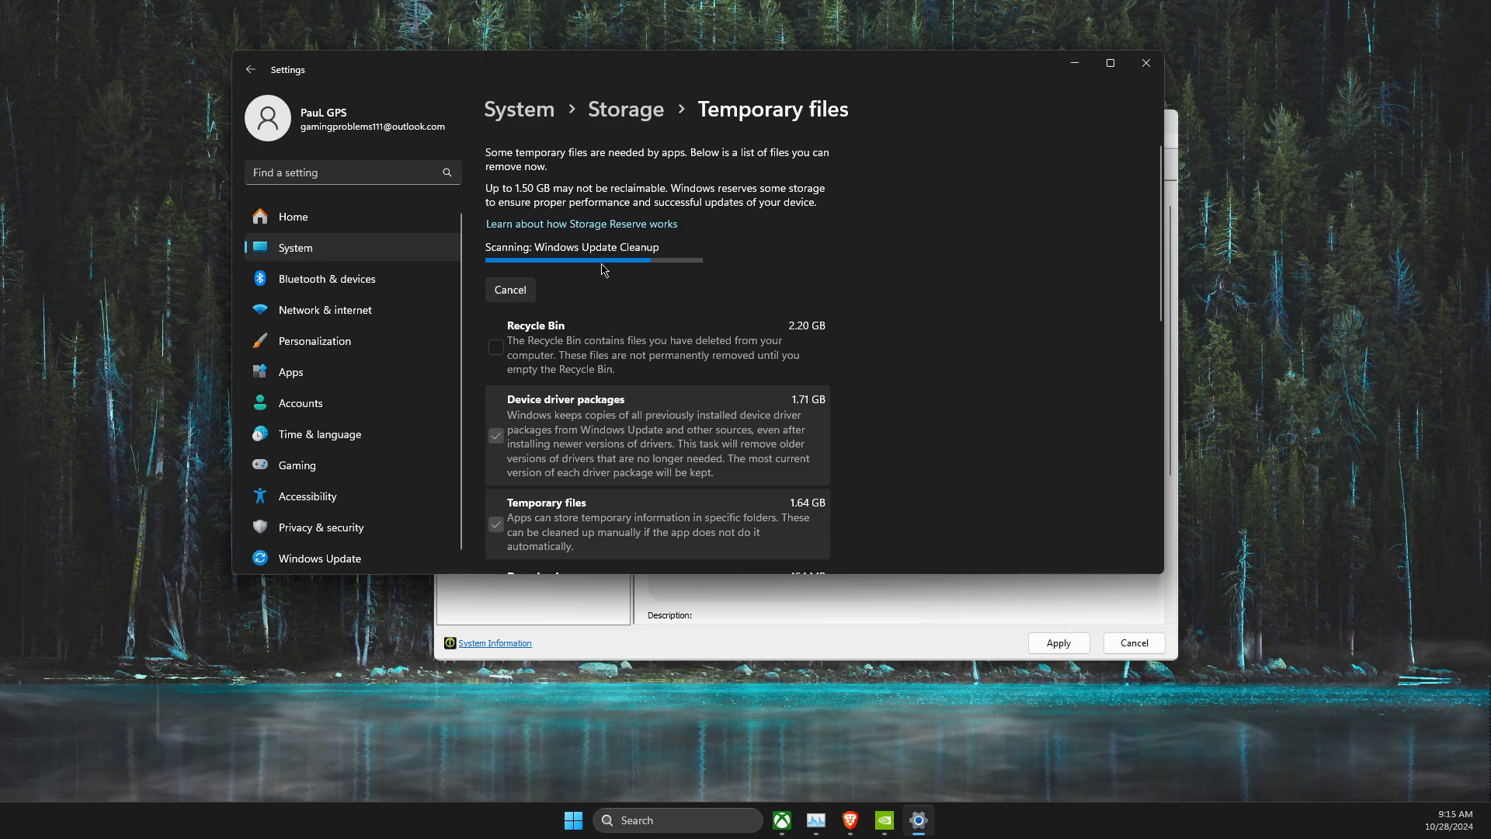
- Review the Temporary files scan, keeping Device driver packages and Temporary files selected (5.12 GB)
{"action": "scroll", "scroll_direction": "down", "scroll_amount": 3}
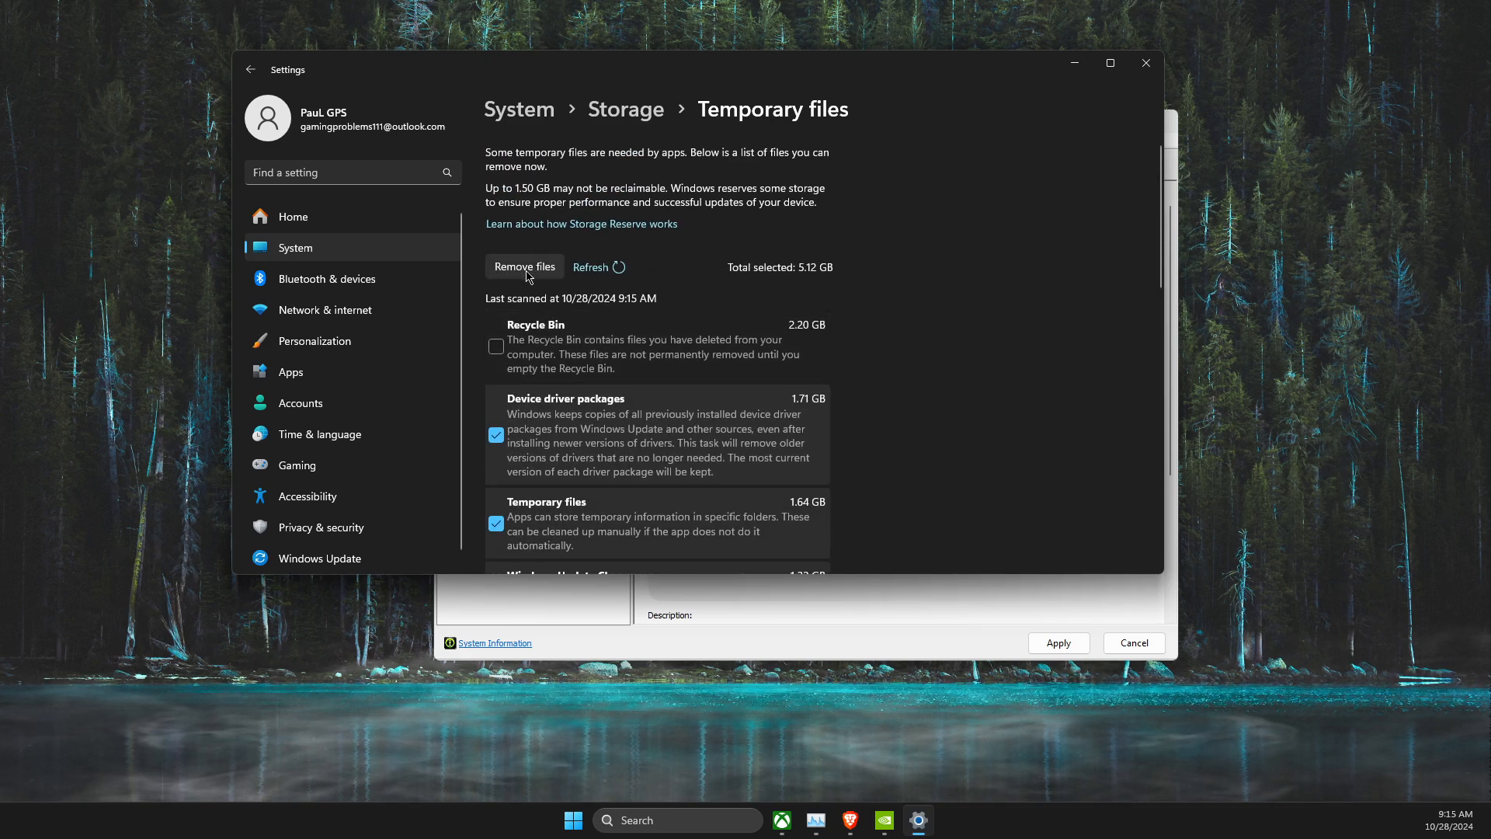
{"action": "mouse_move", "coordinate": [208, 356]}
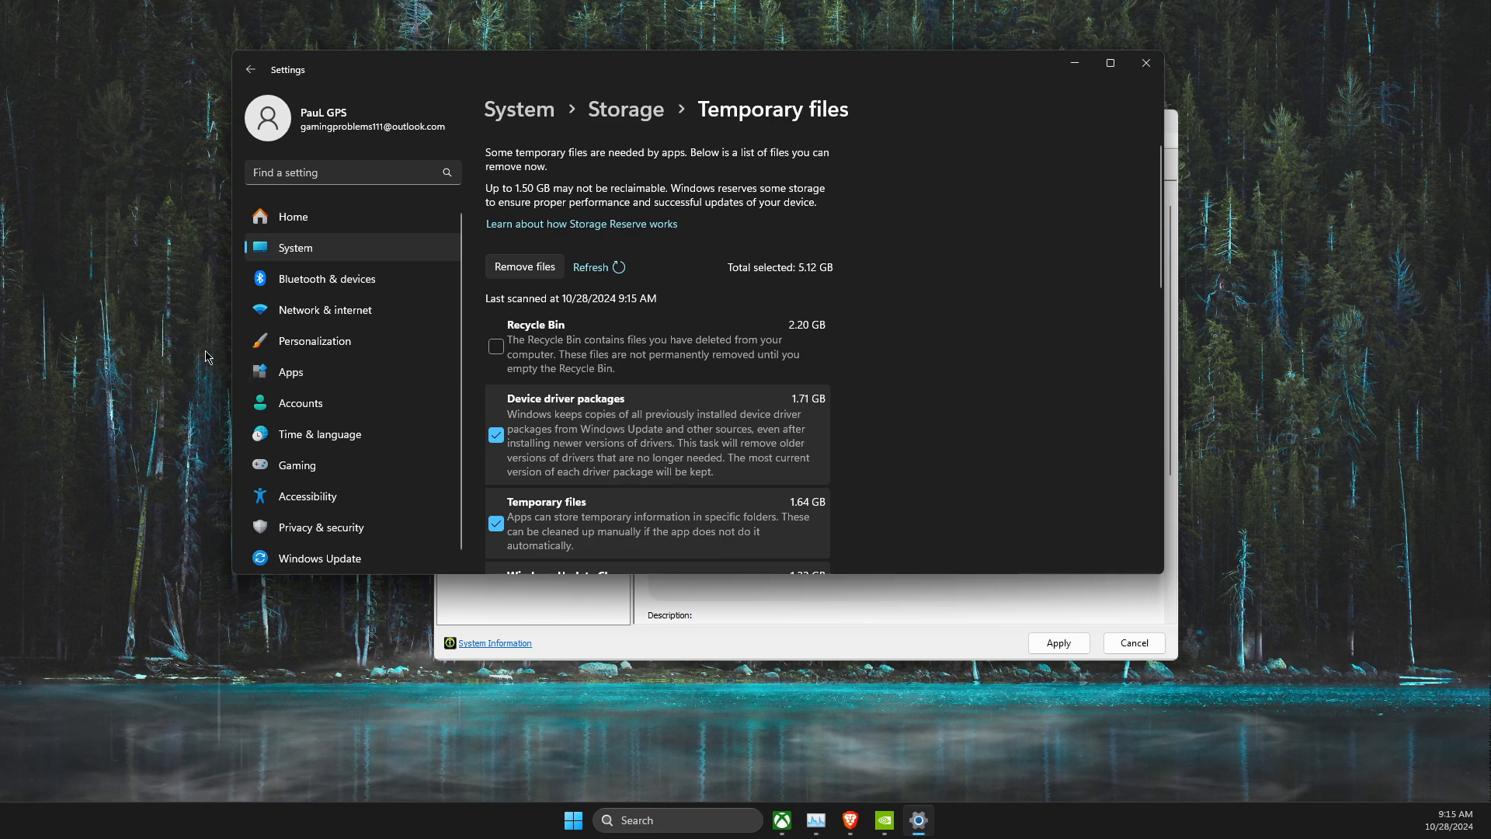